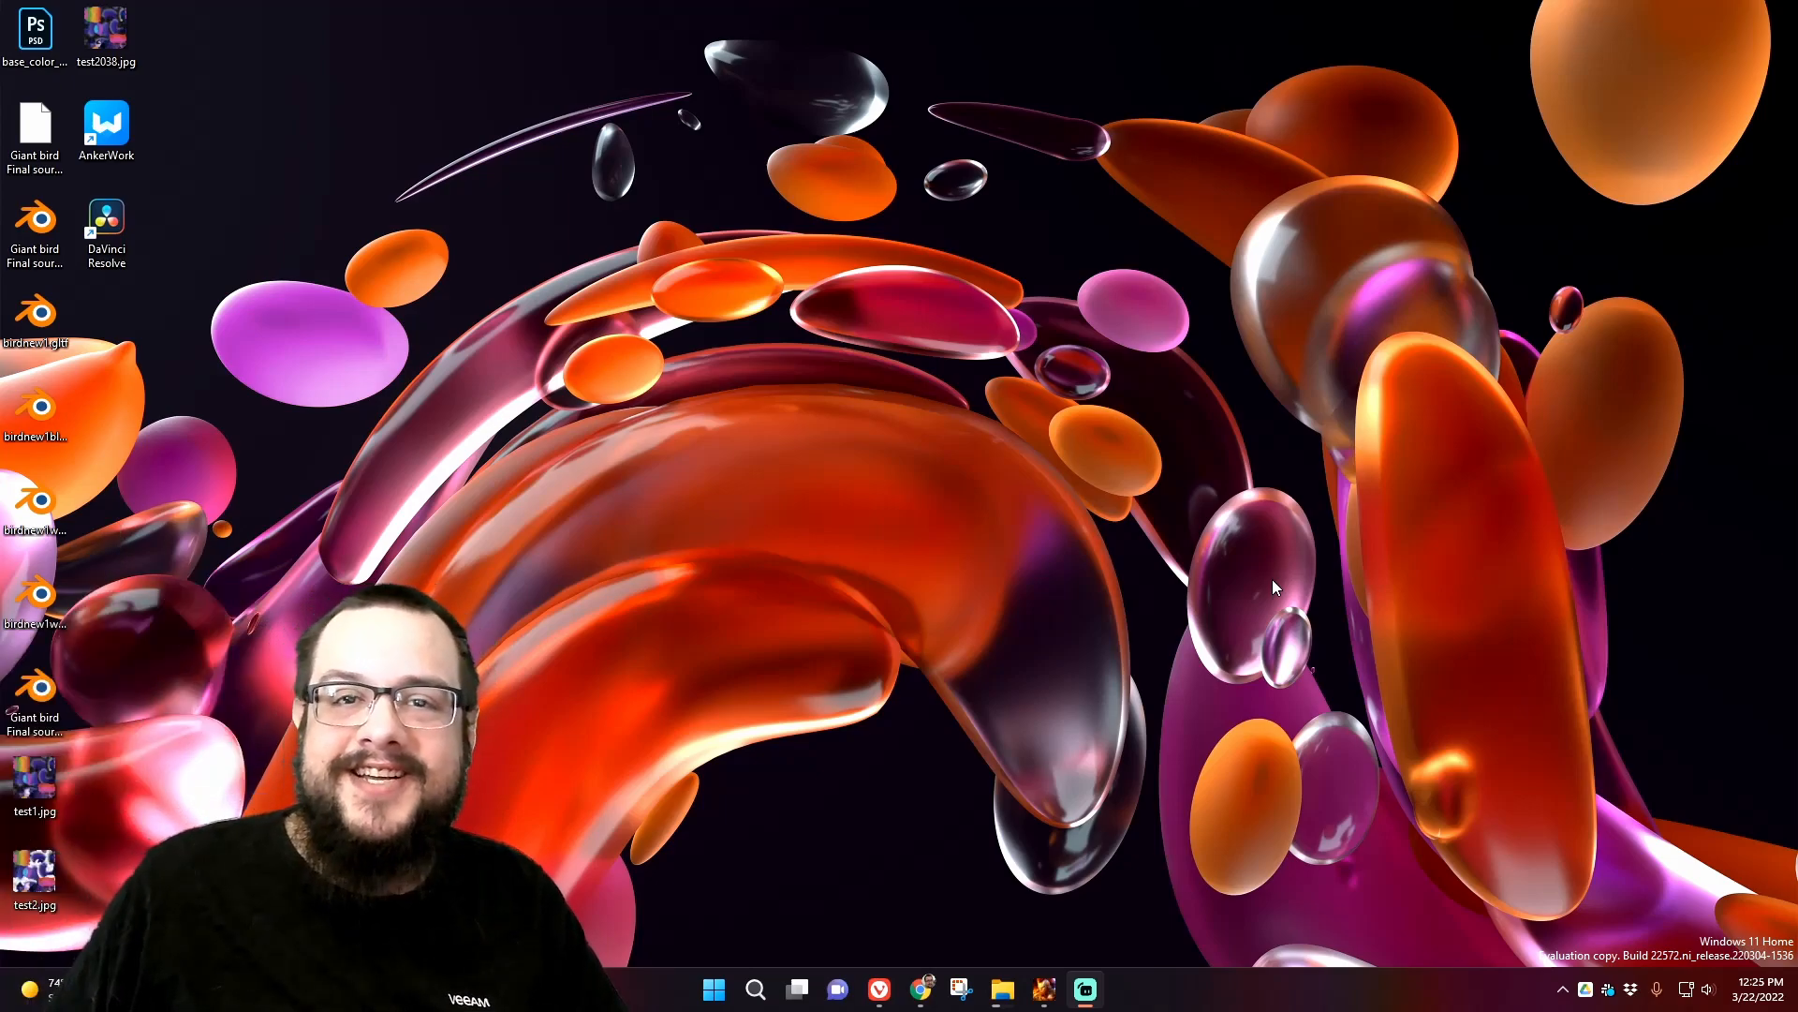
mouse_move(1321, 510)
type("fly")
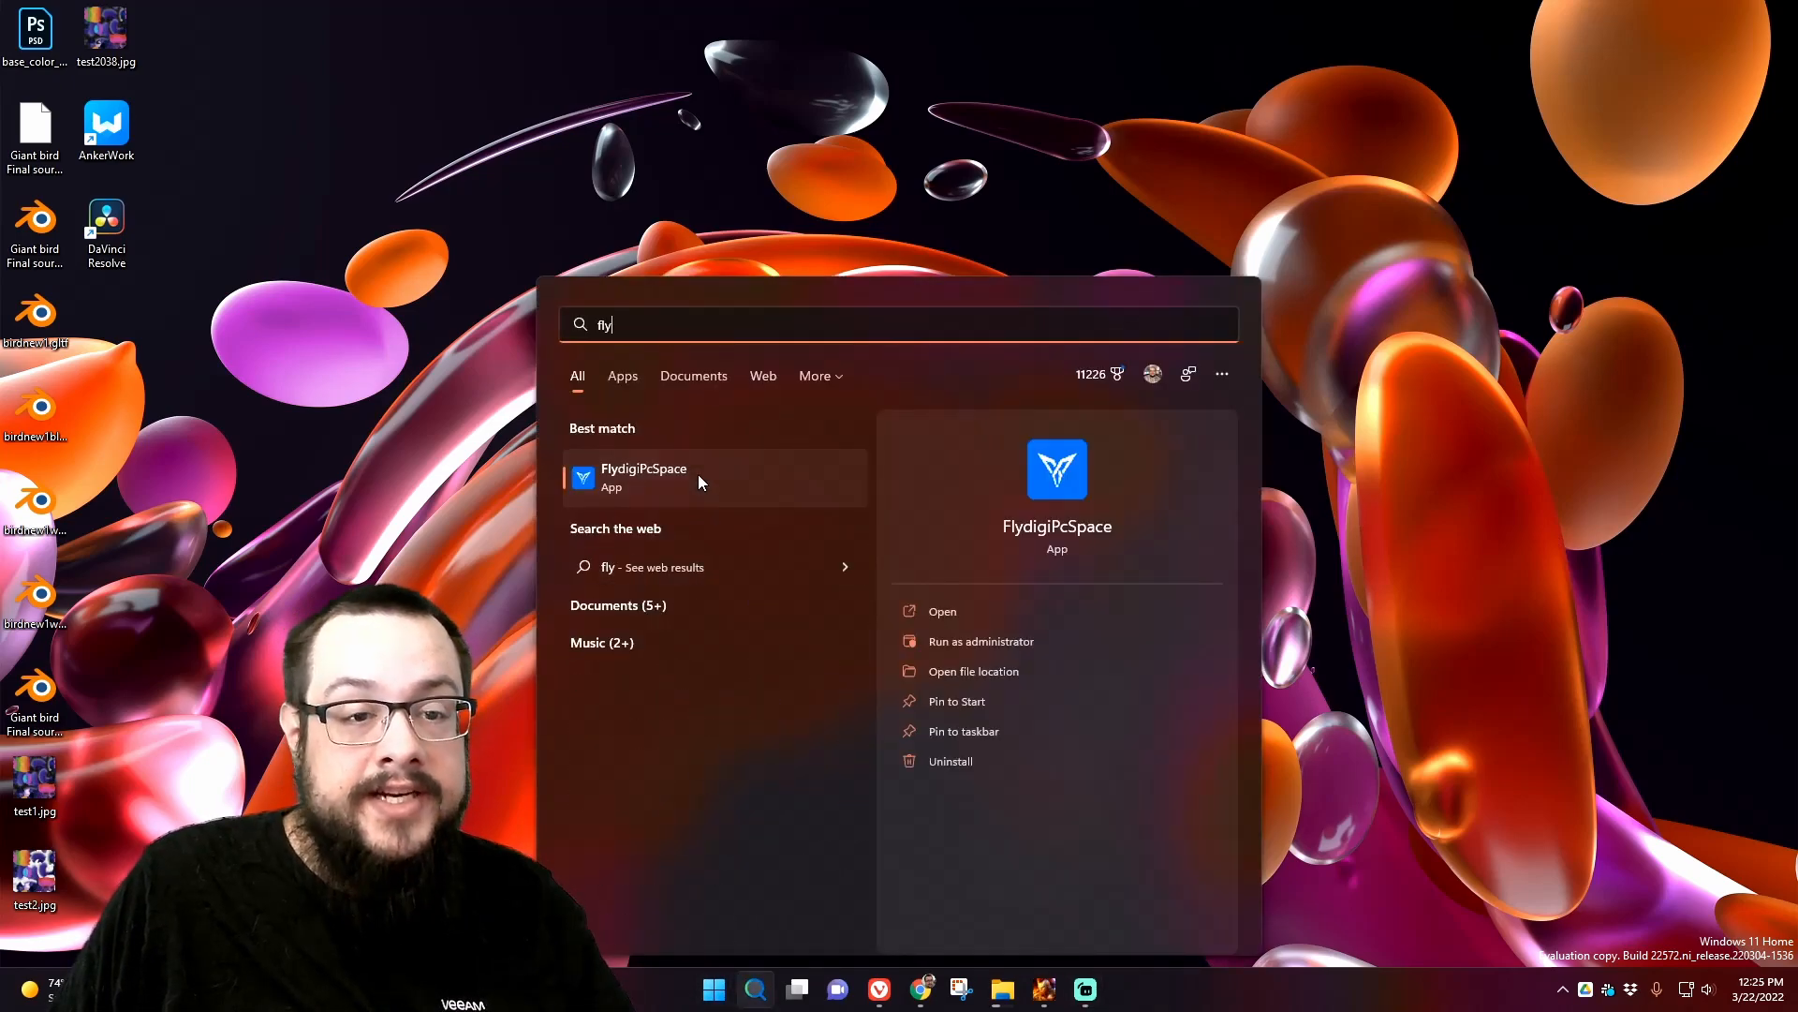
Step: Launch FlydigiPcSpace from the Start search best match
left_click(942, 611)
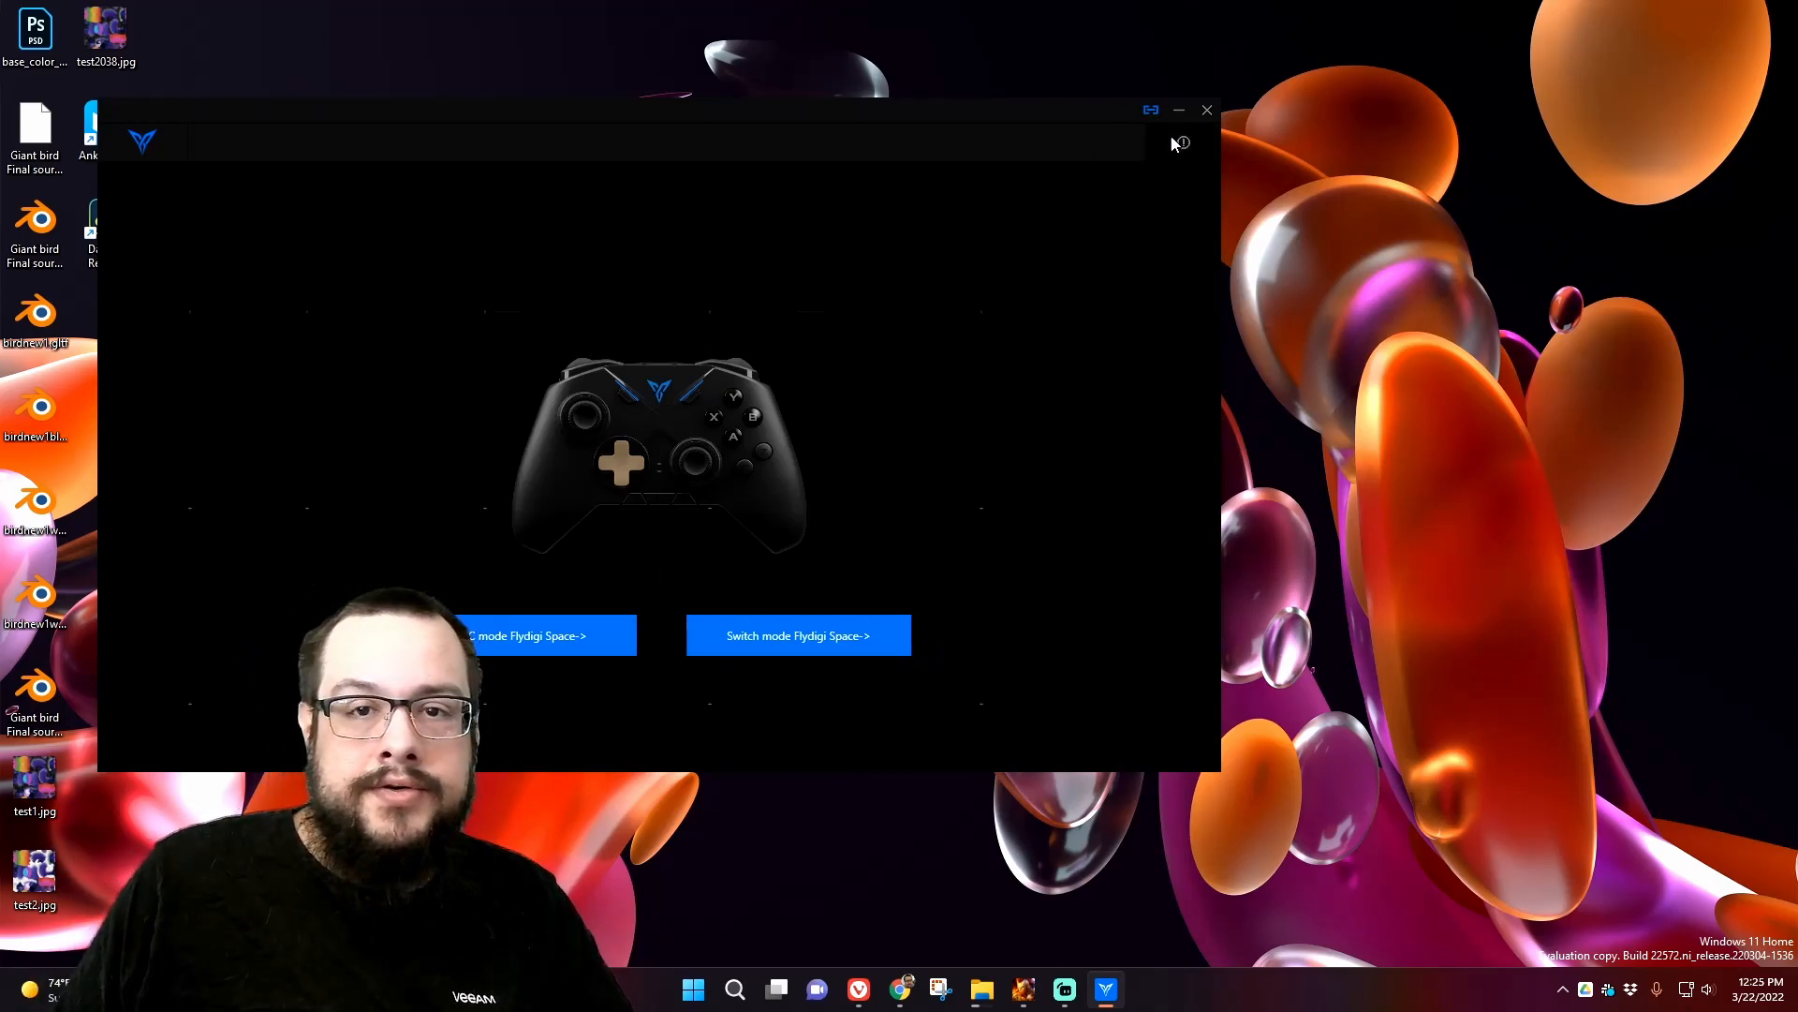
mouse_move(550, 493)
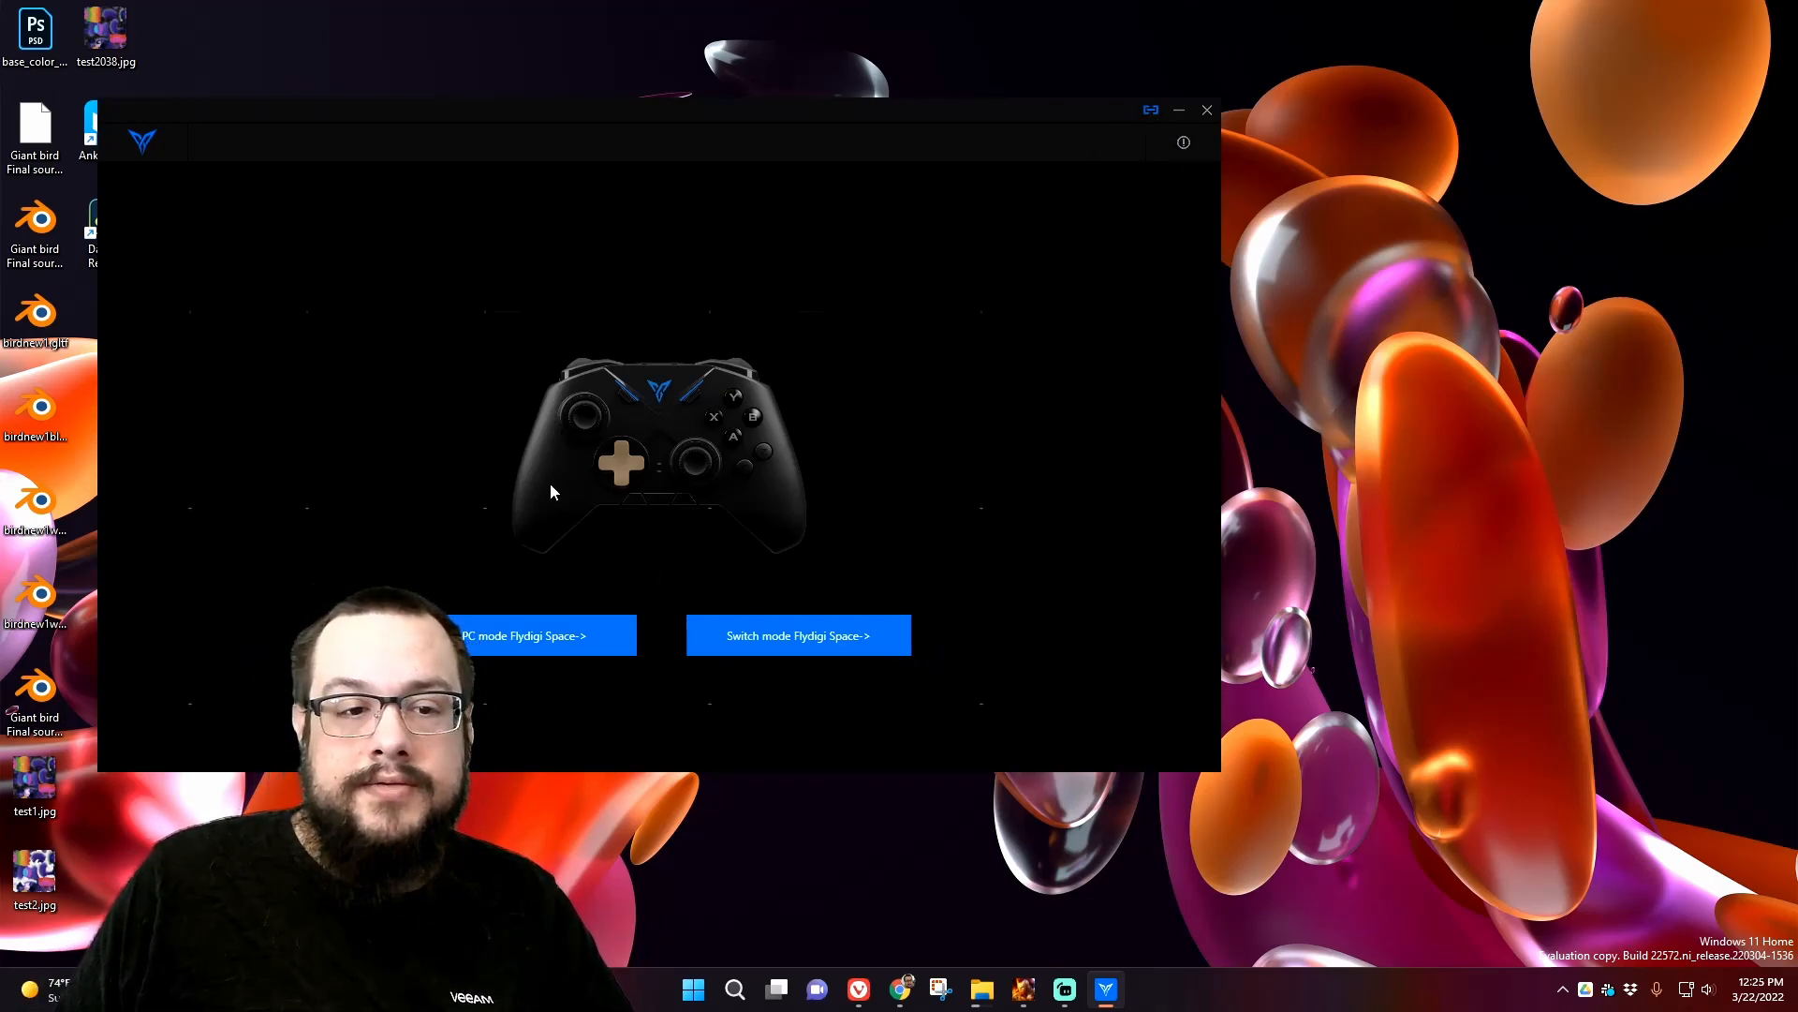
Step: Enter PC mode for Config1 and view the about panel showing firmware V6.3.2.4
left_click(535, 635)
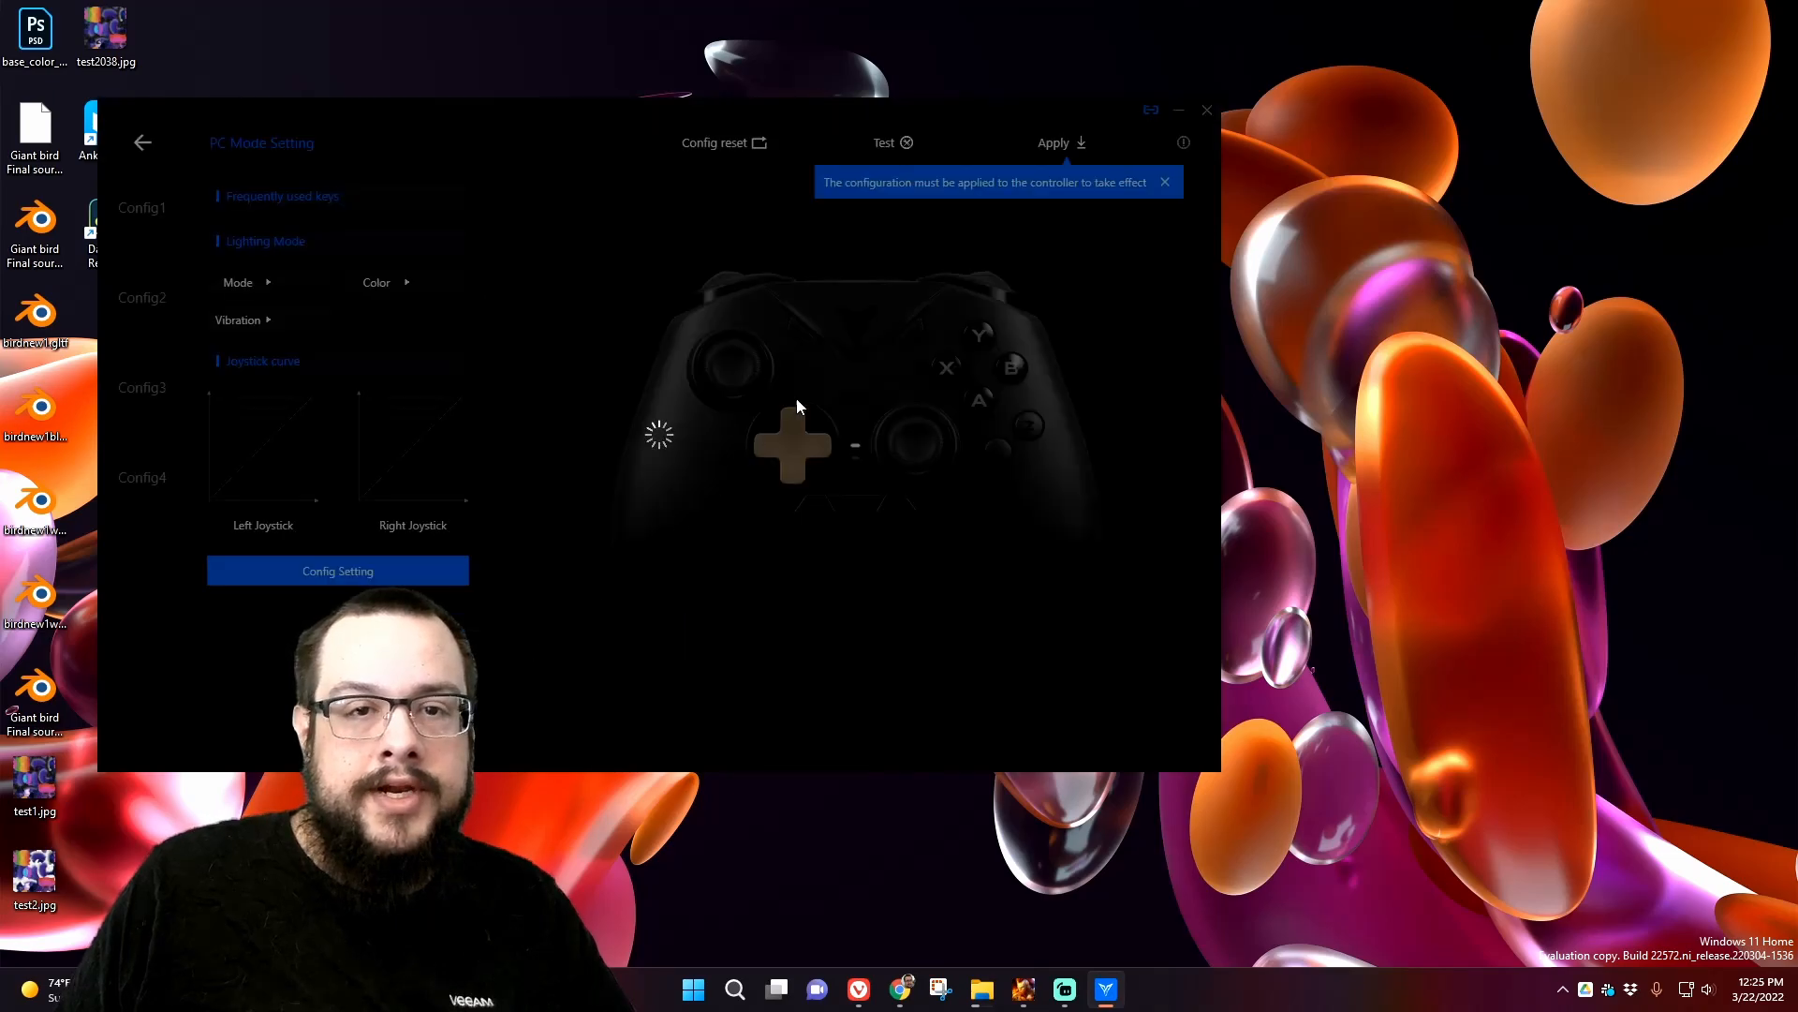
left_click(143, 208)
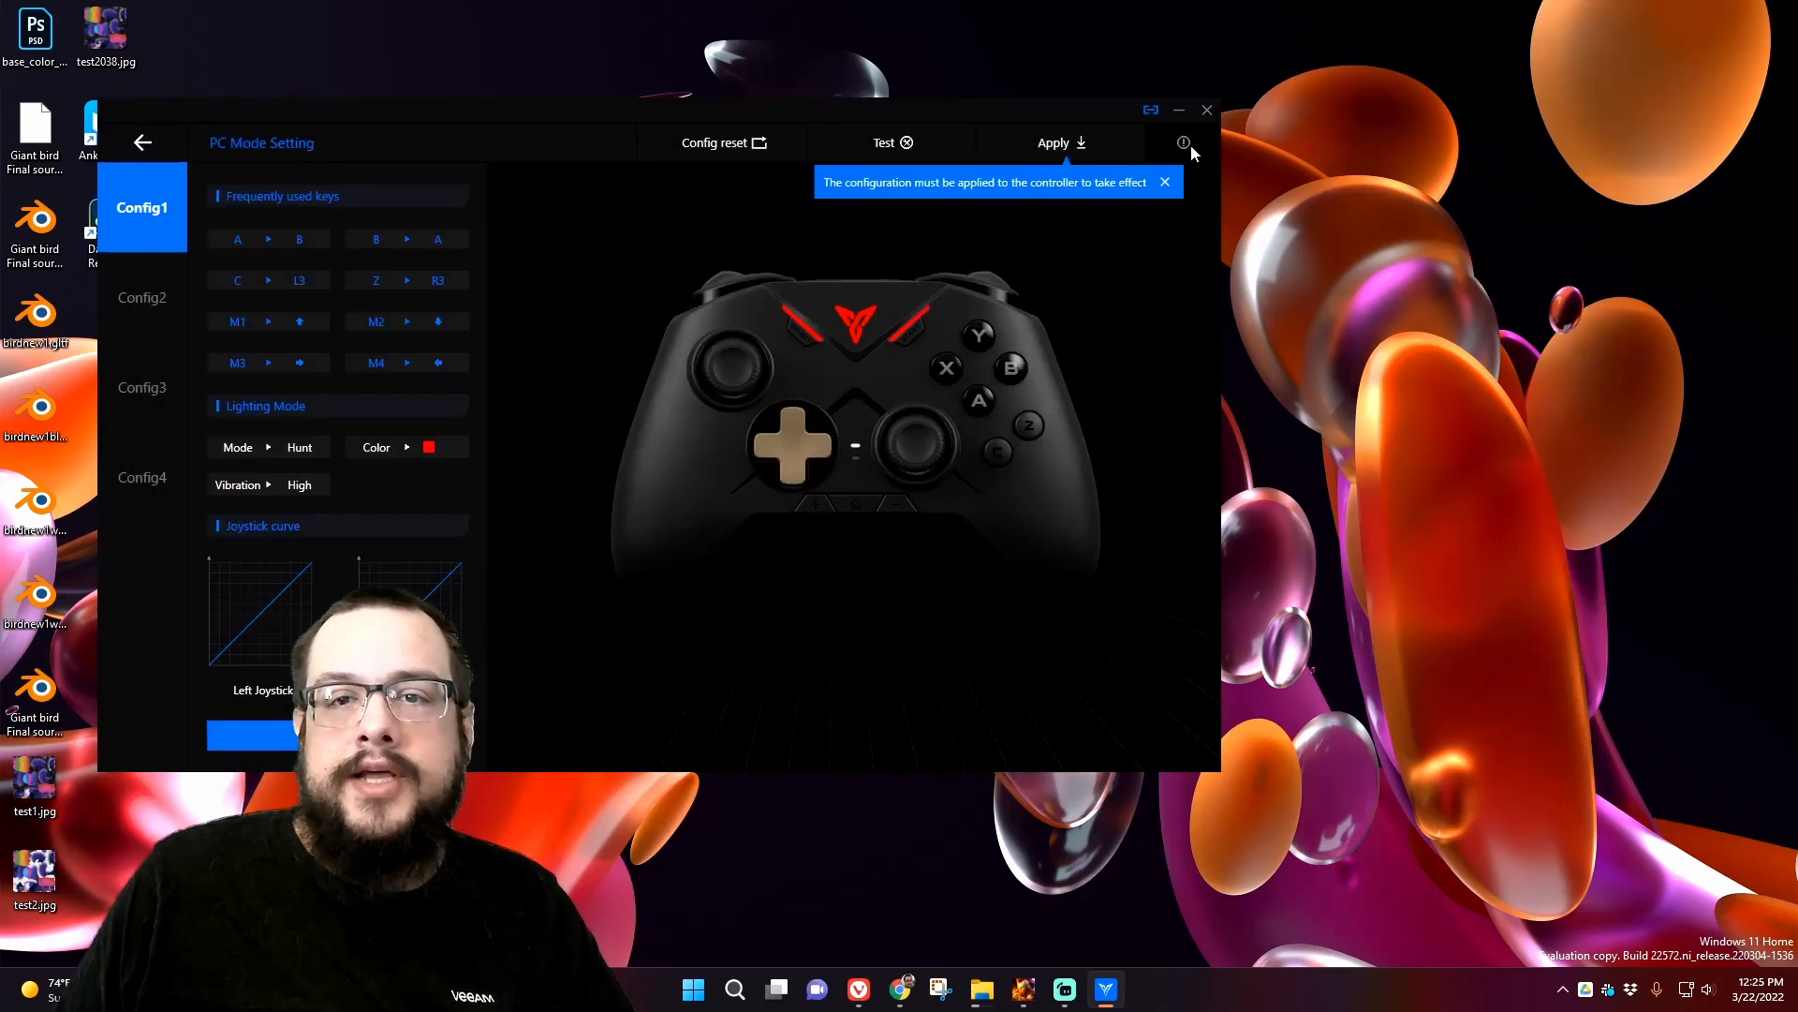
left_click(1184, 142)
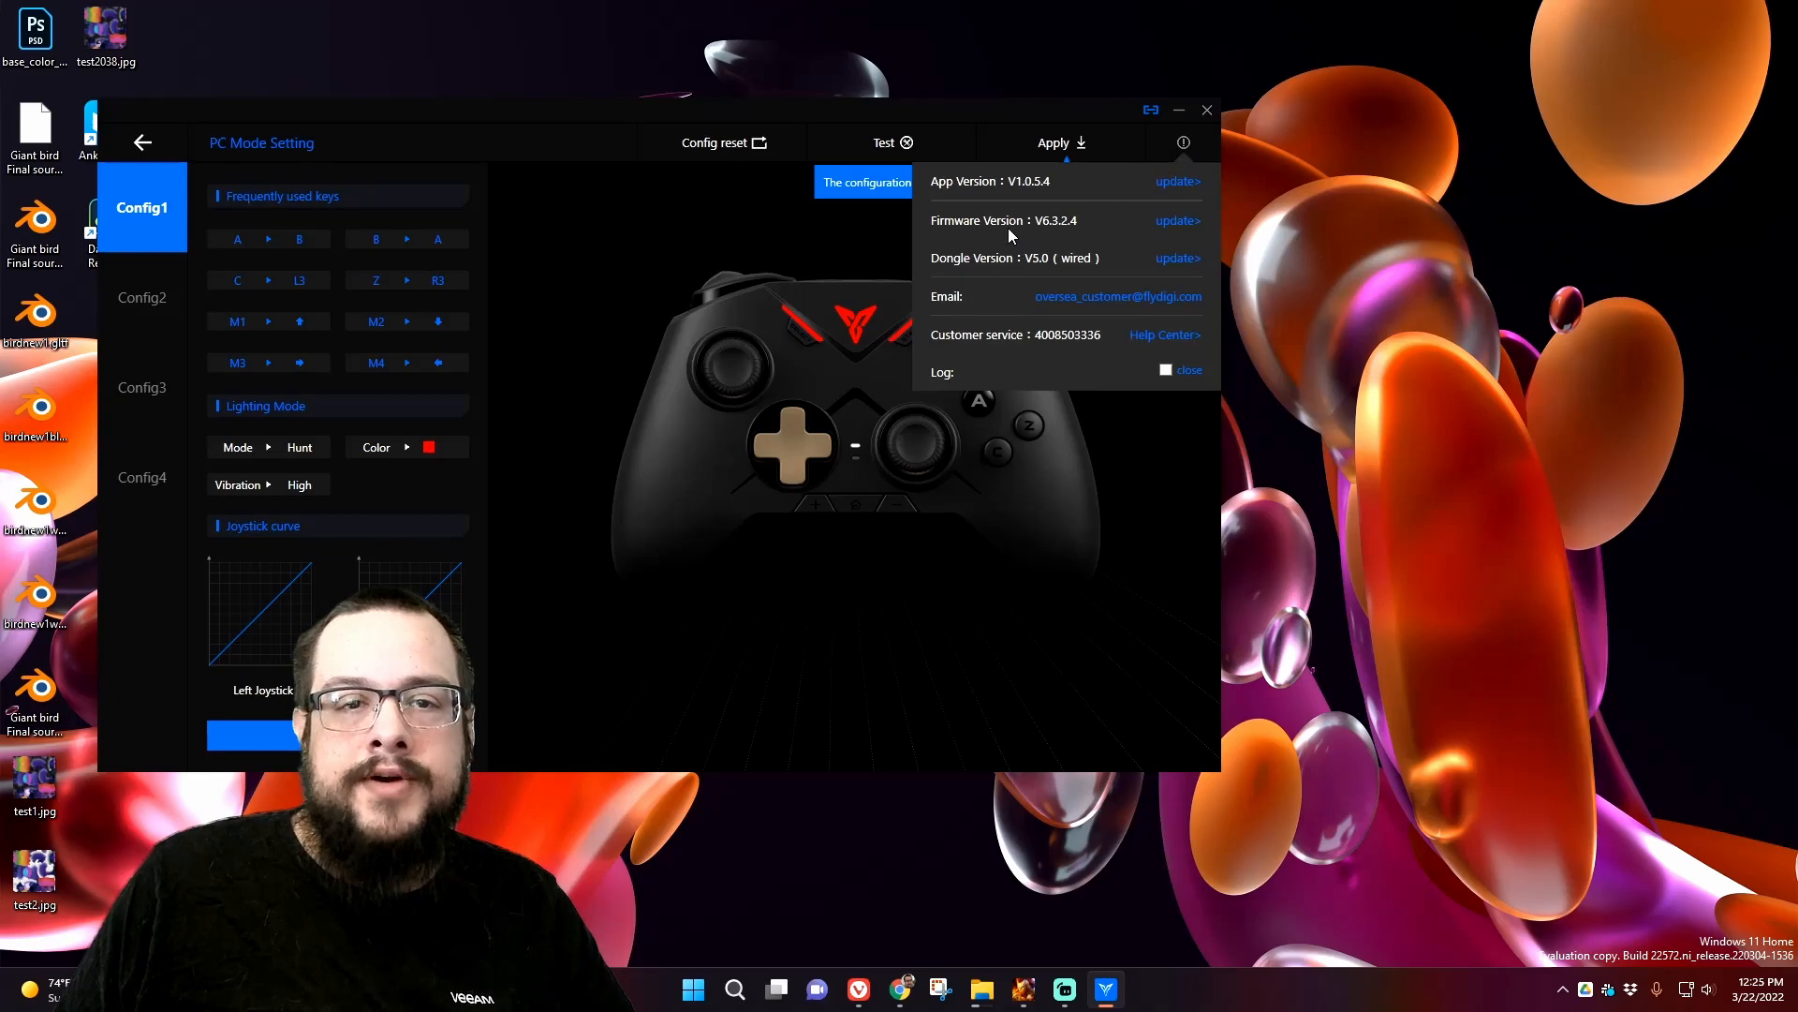
mouse_move(1194, 227)
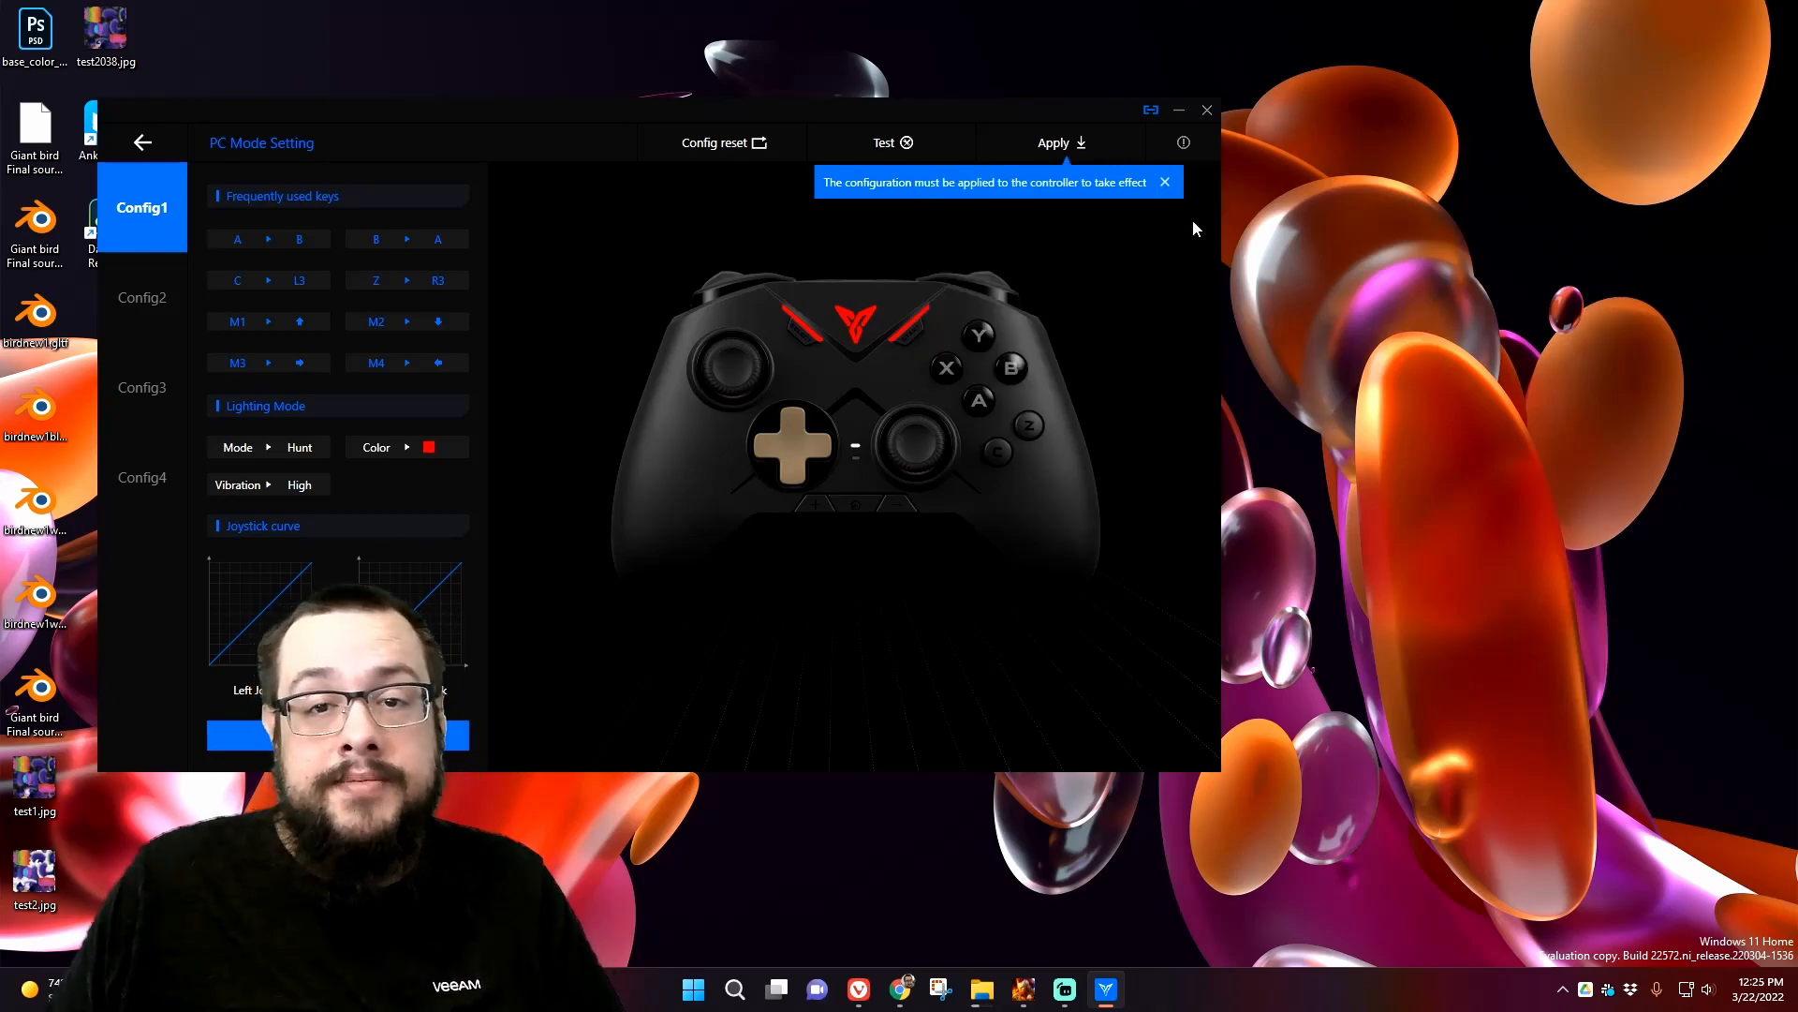
Step: Close the about panel before switching the Vader 2 Pro over to the iPhone
left_click(1182, 142)
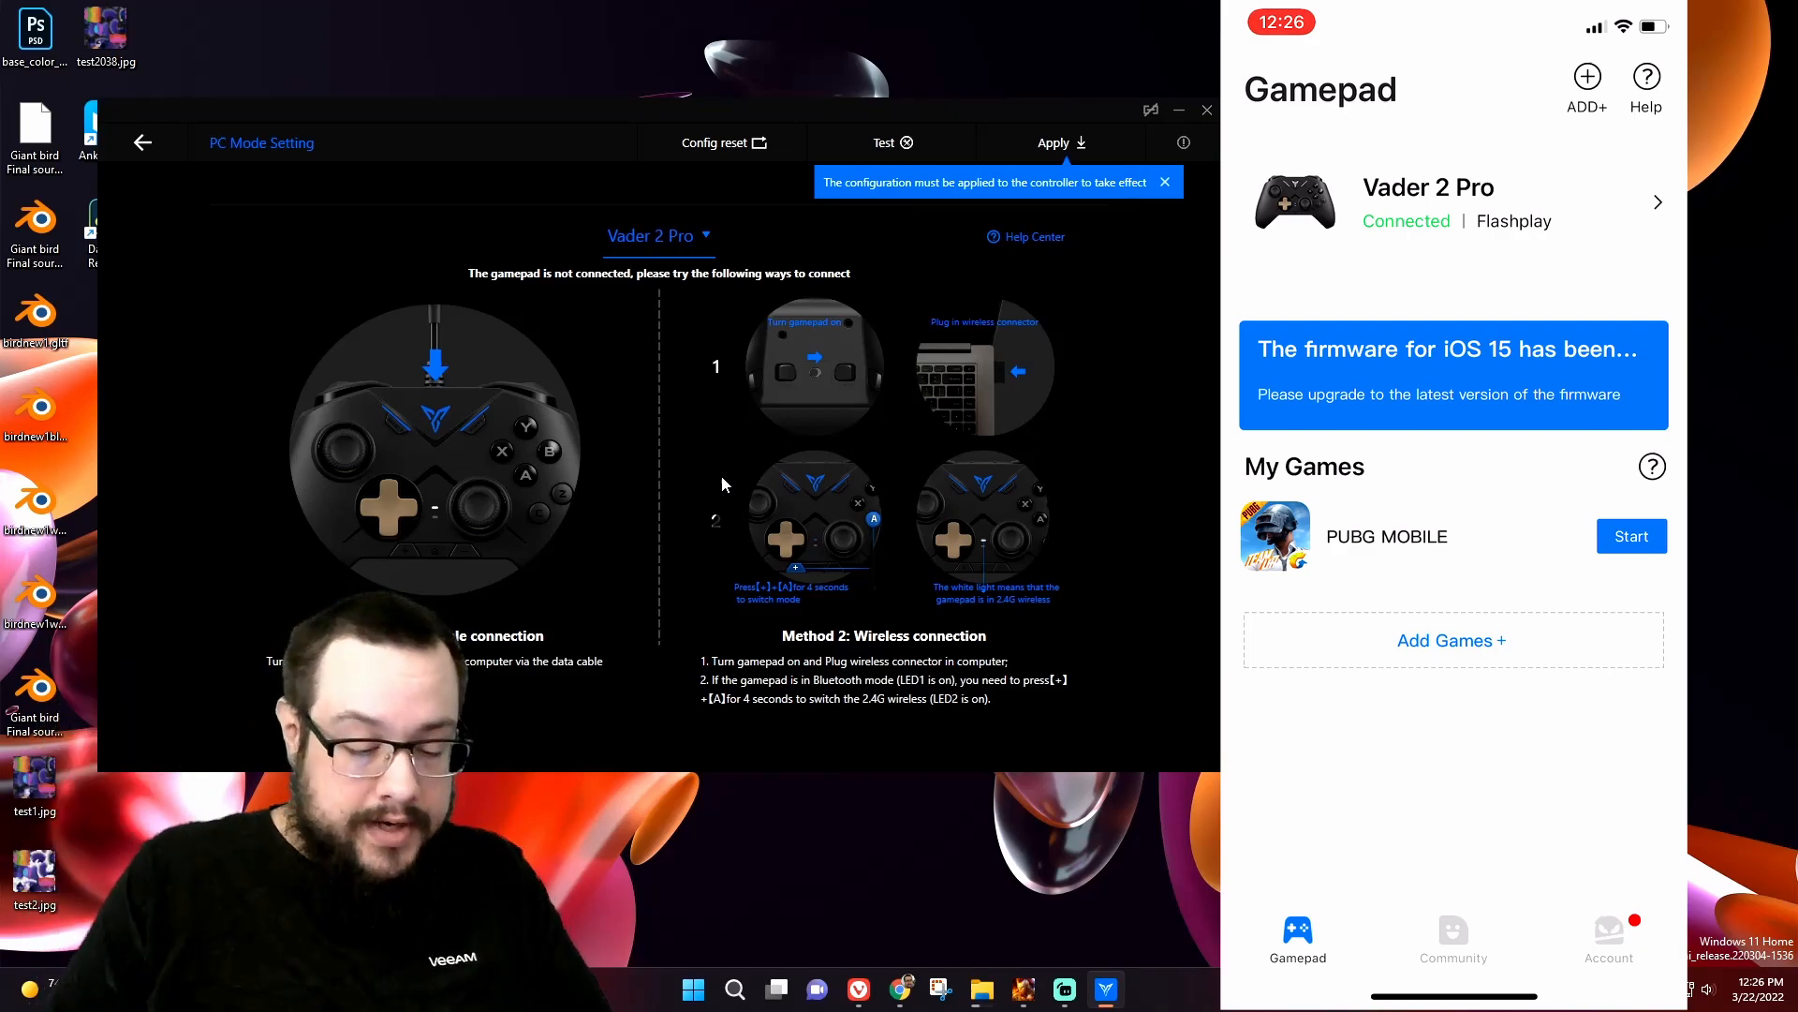
Step: Reach the Vader 2 Pro firmware list showing VADER2P_6.3.2.4 latest and 6.3.0.9
left_click(1451, 203)
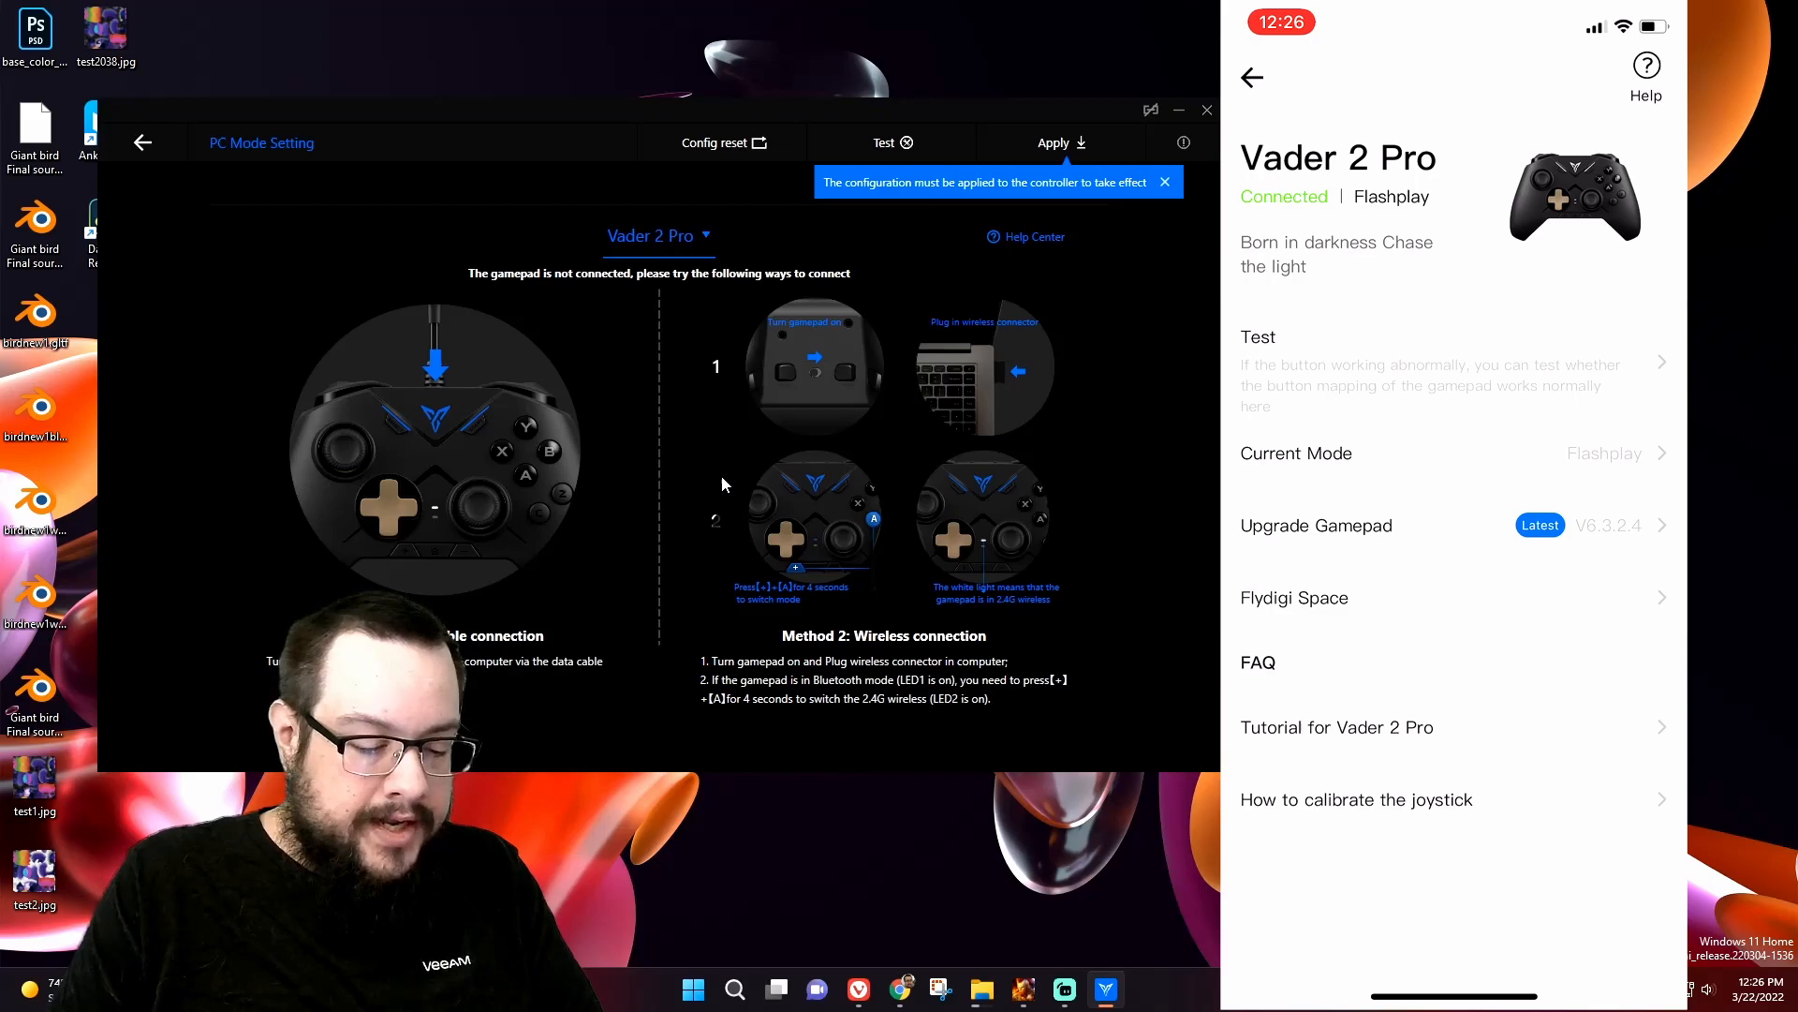
left_click(1452, 525)
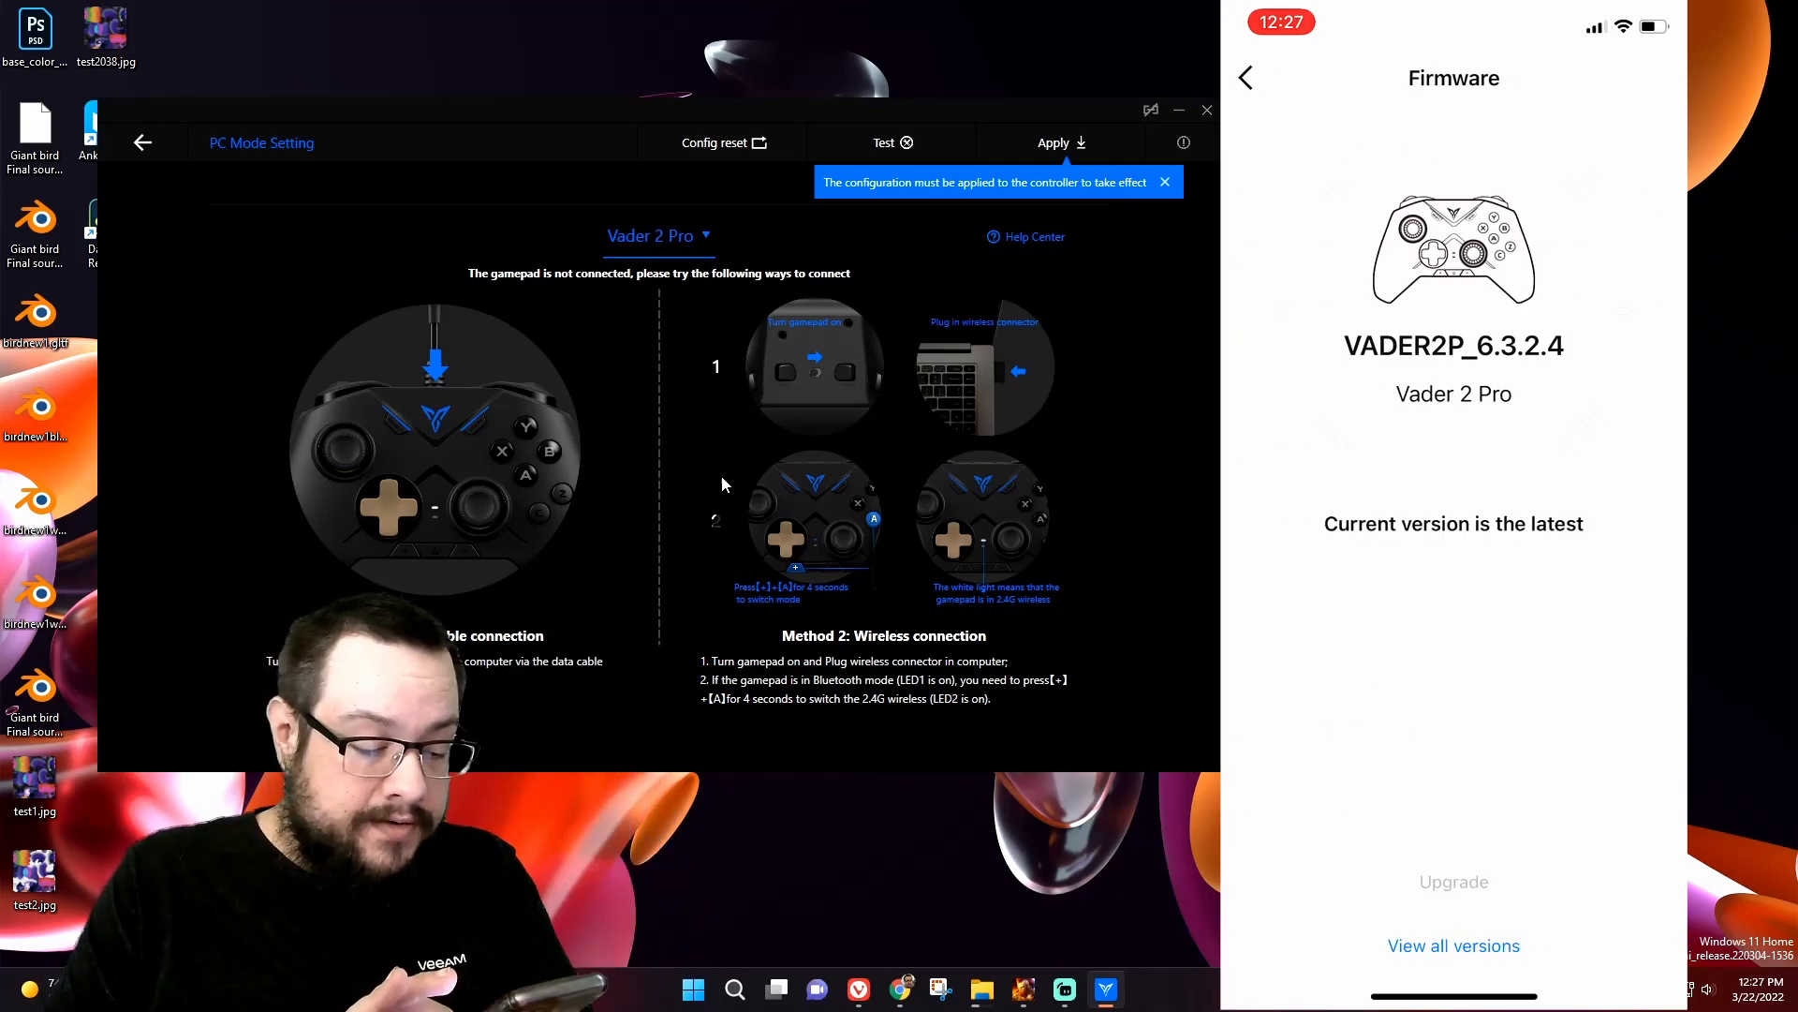
left_click(1454, 944)
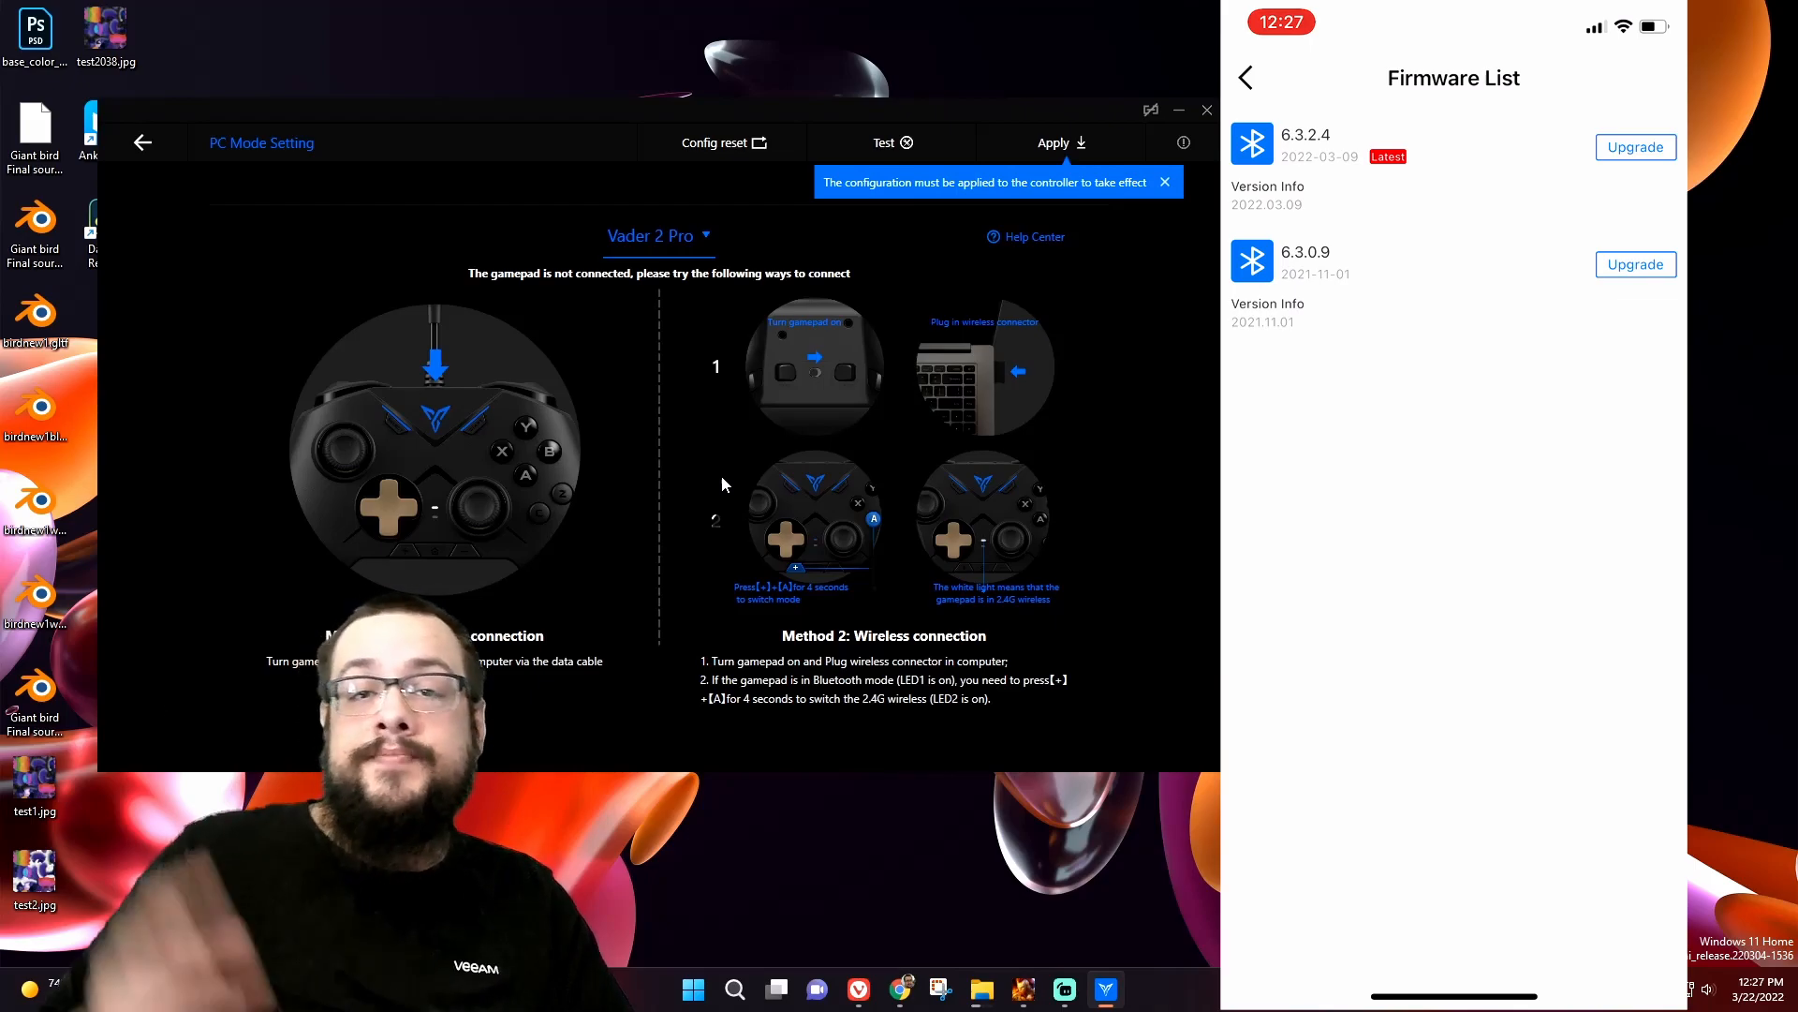
mouse_move(935, 607)
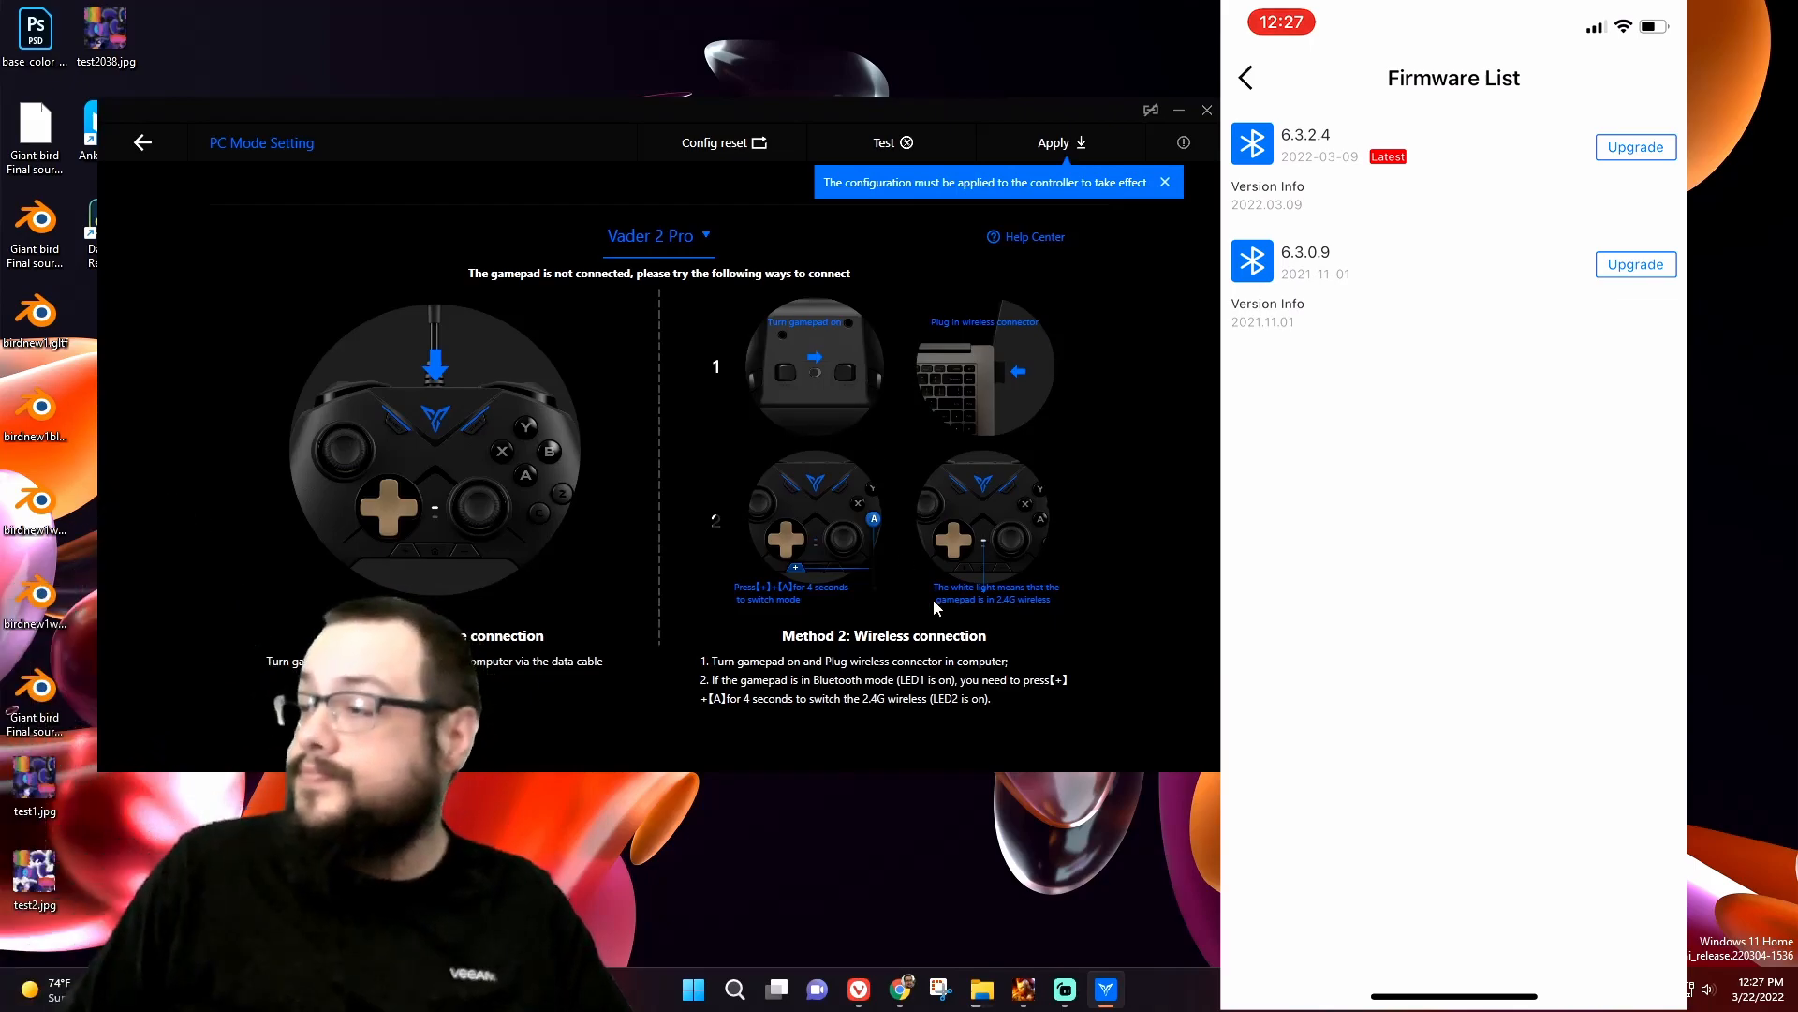